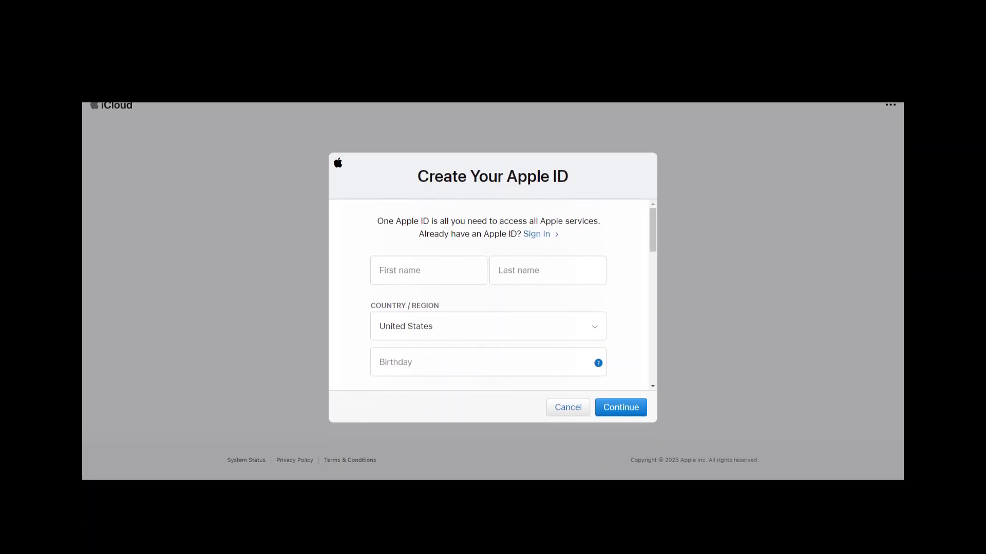
- Cancel the Create Your Apple ID form to return to the iCloud welcome page
left_click(567, 408)
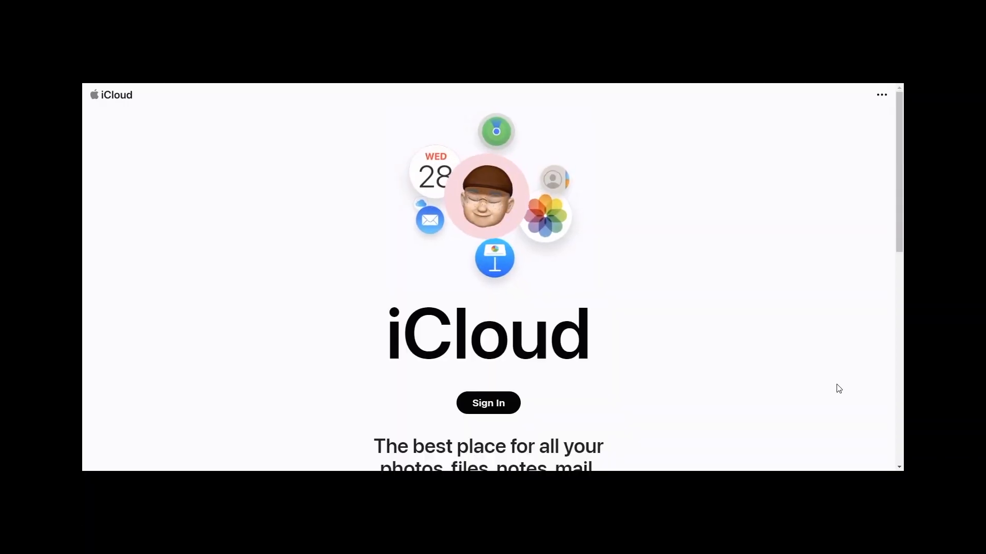